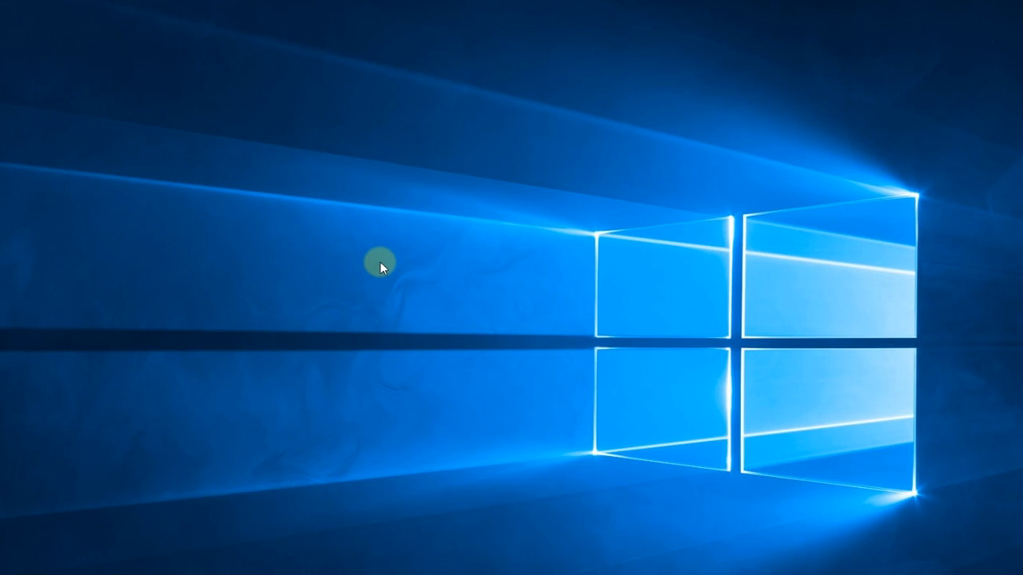
# - Bring up the desktop's New menu listing folder, shortcut and document types
pyautogui.rightClick(381, 267)
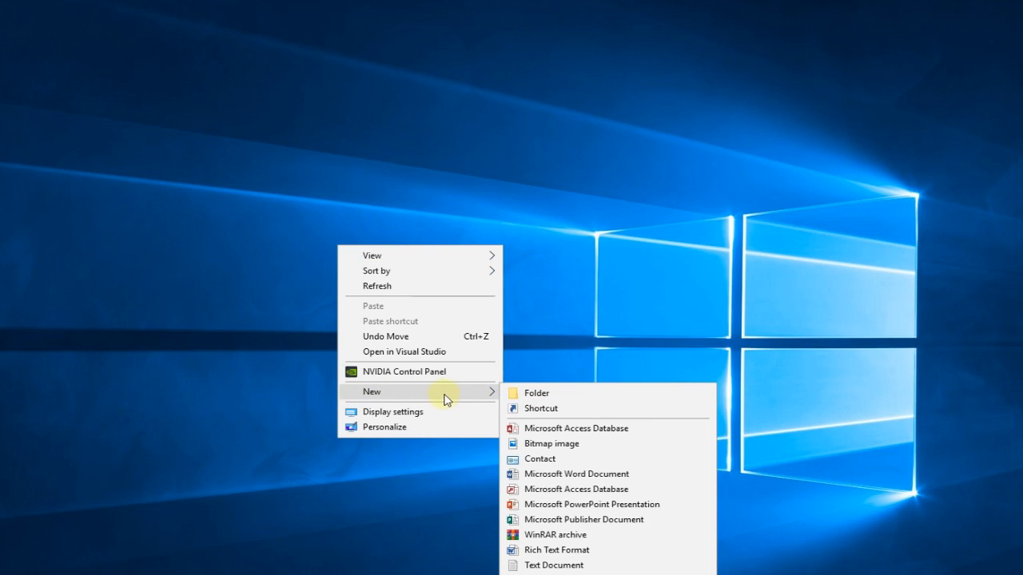
# - Create a desktop shortcut 'shutdown' targeting %WINDIR%\system32\shutdown.exe /s /hybrid /t 0
pyautogui.click(540, 409)
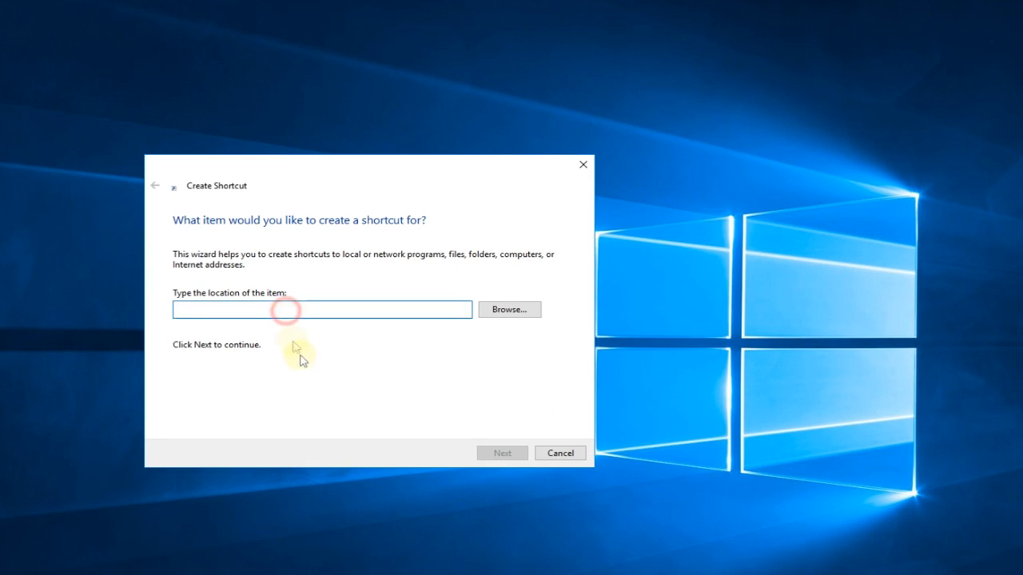
pyautogui.write('%WINDIR%\\system32\\shutdown.exe /s /hybrid /t 0')
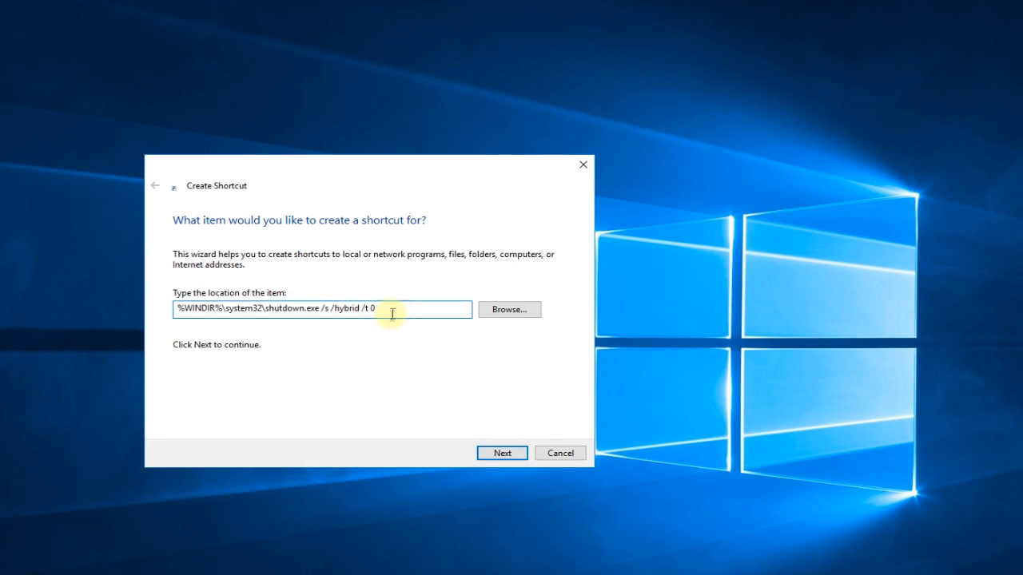
pyautogui.moveTo(348, 361)
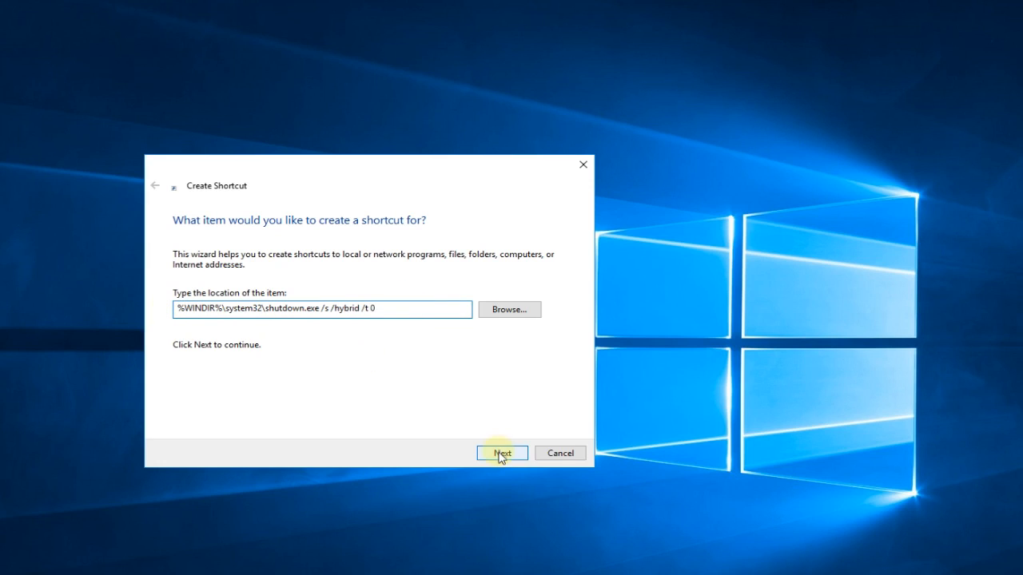
pyautogui.click(502, 454)
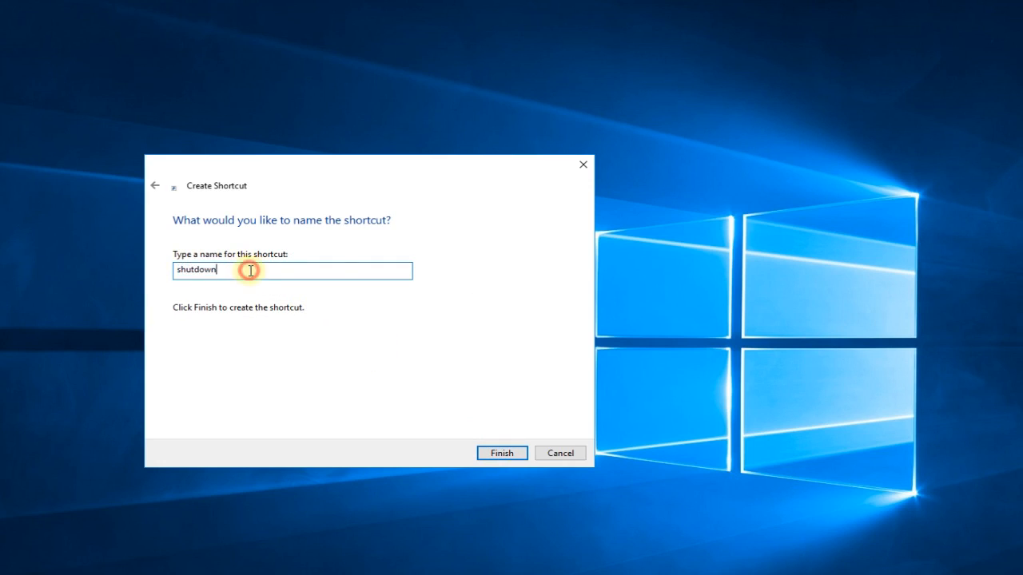
pyautogui.click(502, 454)
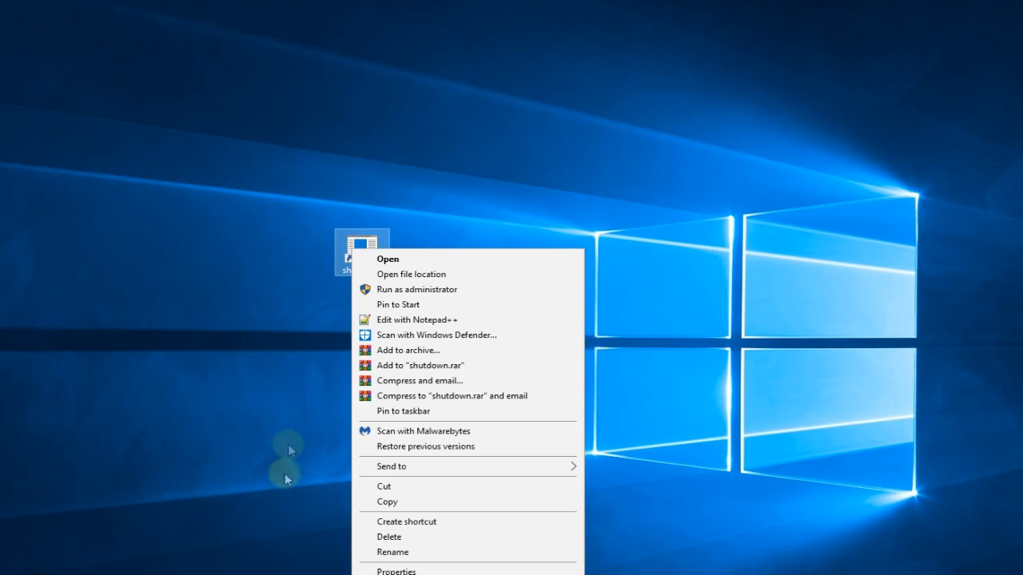
# - From the shortcut's Properties, start Change Icon and accept the no-icons warning
pyautogui.click(393, 573)
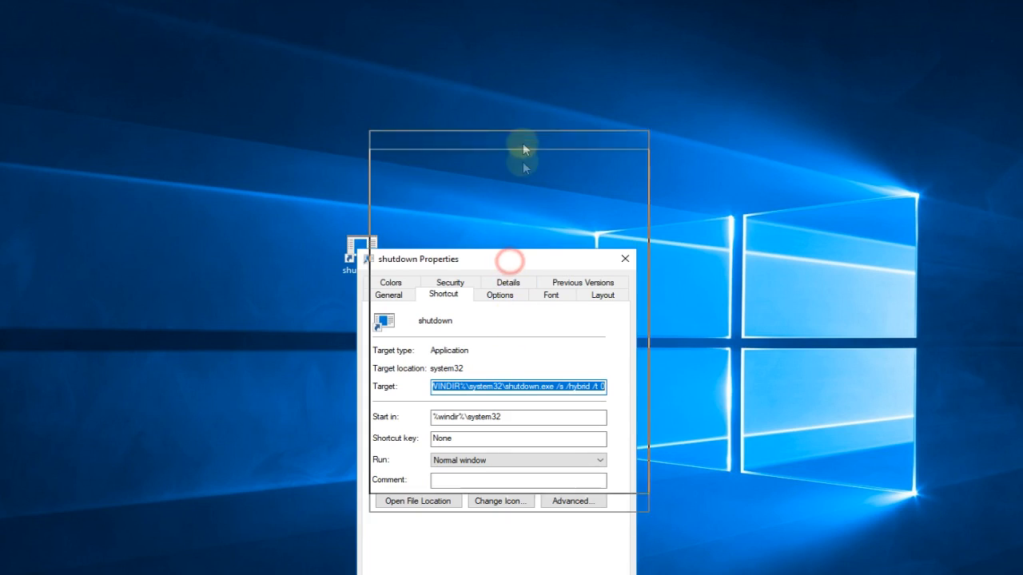
pyautogui.click(500, 502)
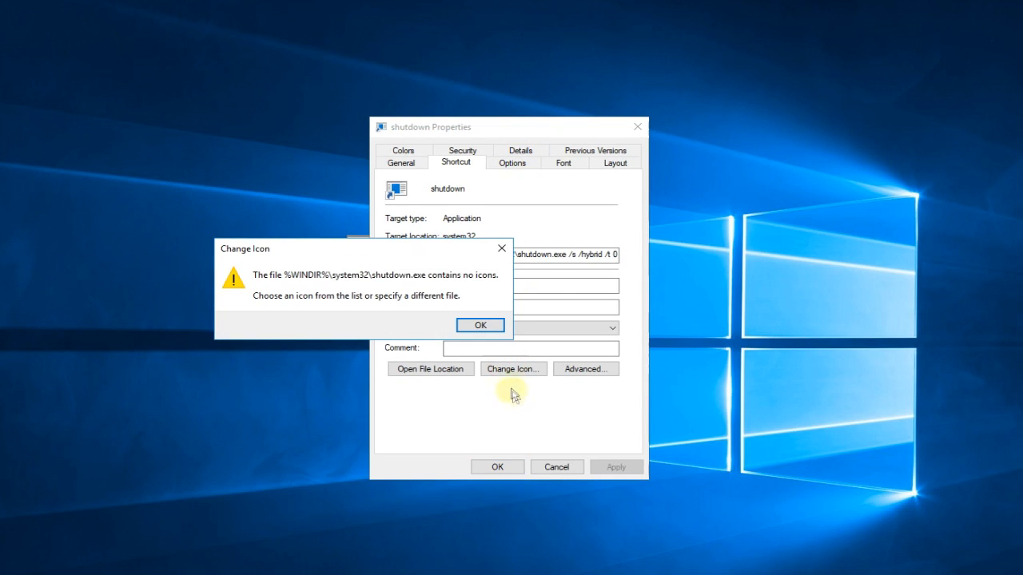
pyautogui.click(479, 326)
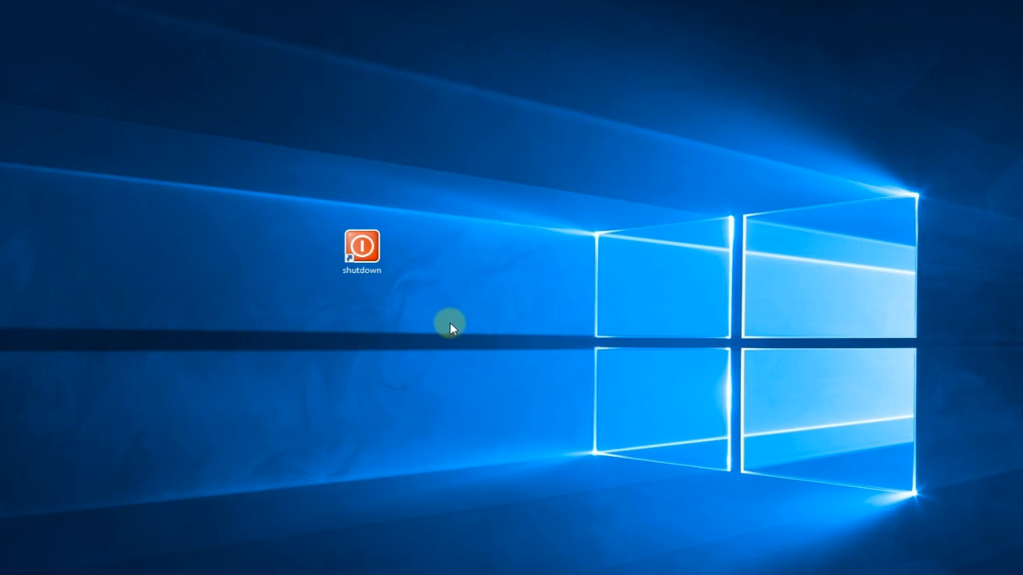
pyautogui.moveTo(243, 375)
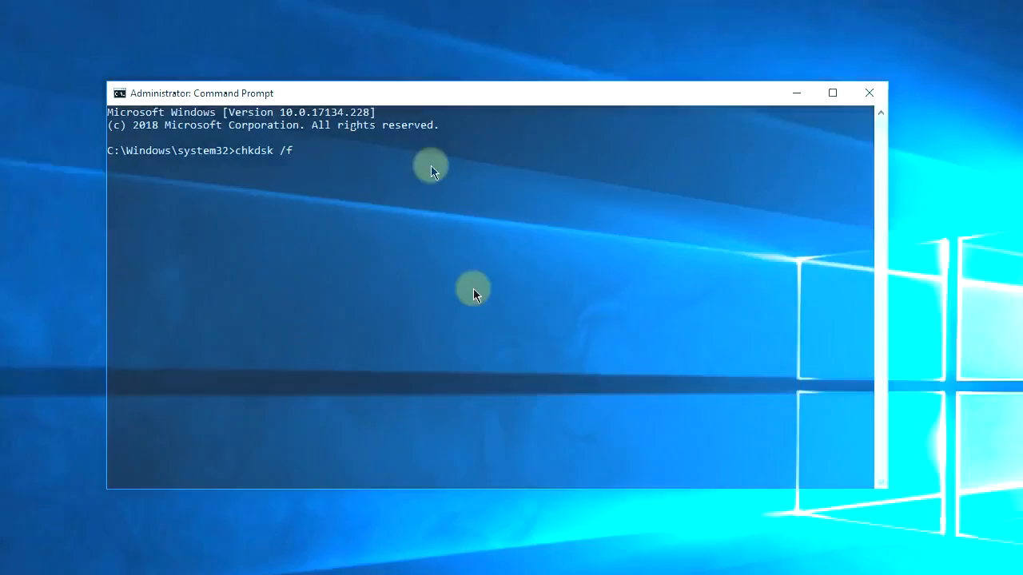
# - Enter chkdsk /f at an administrator Command Prompt
pyautogui.click(323, 304)
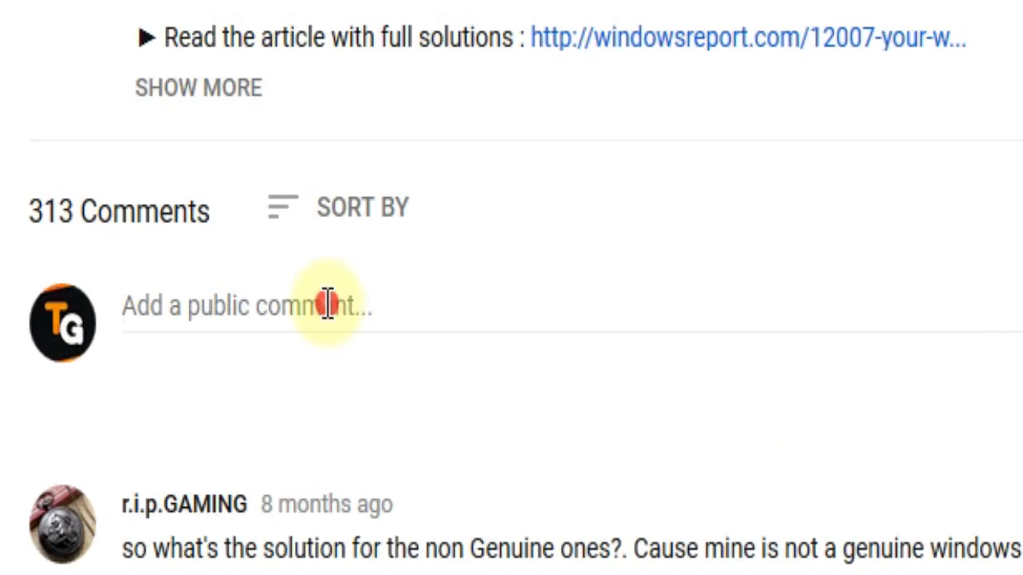
# - Draft a public YouTube comment reading 'I have this problem'
pyautogui.write('I have')
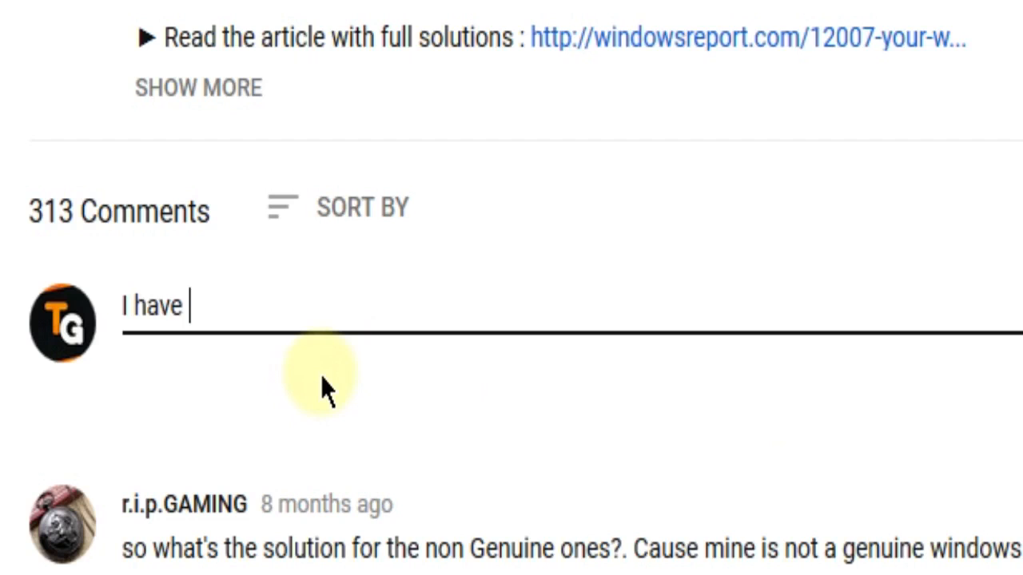
pyautogui.write('this problem')
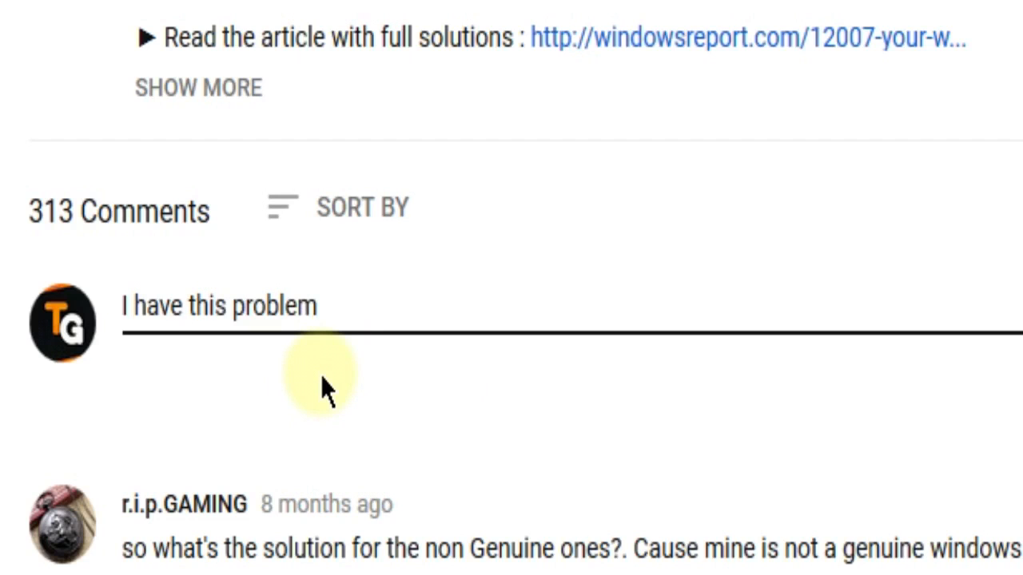